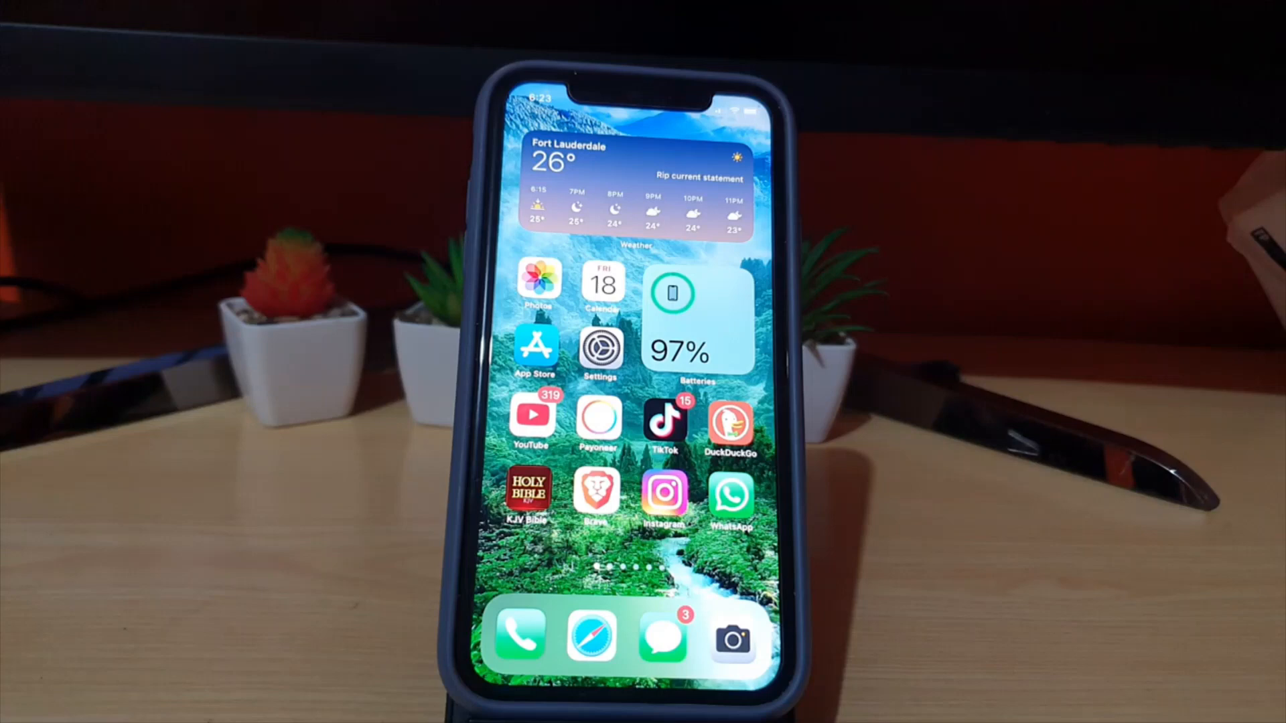
Launch Brave from the home screen onto the Wikipedia page.
left_click(600, 493)
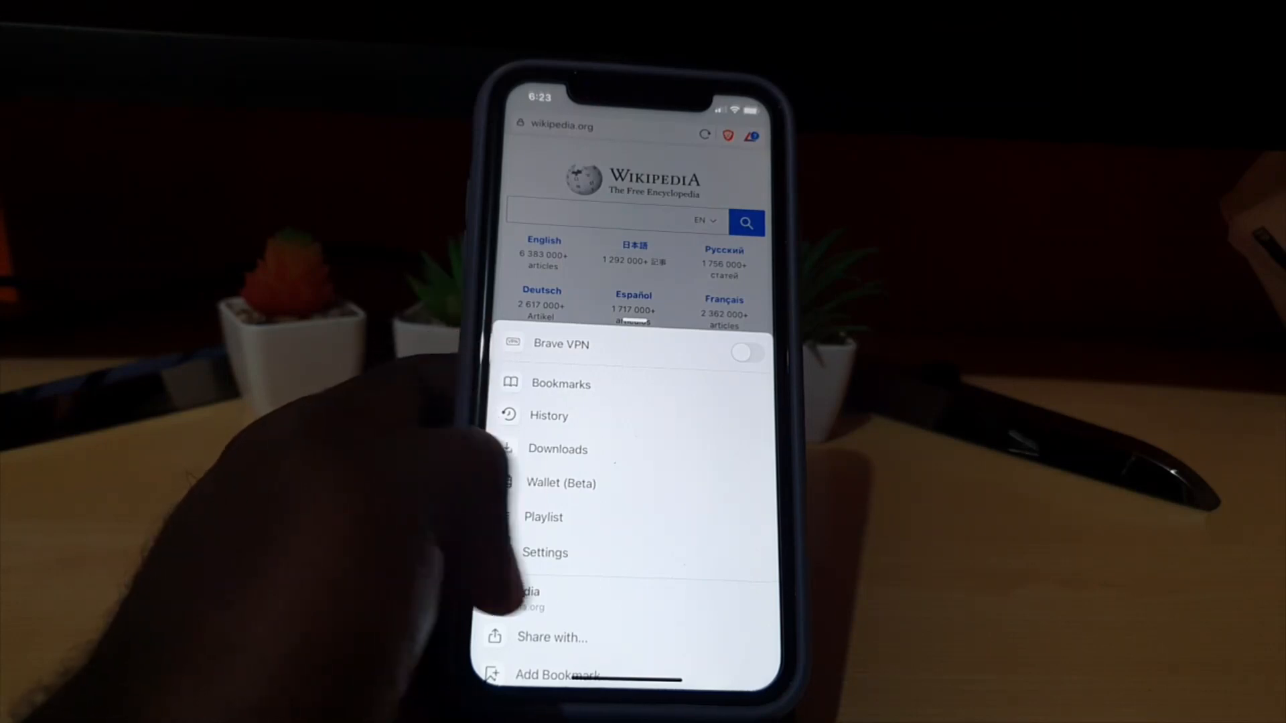
Reach Brave Shields & Privacy settings at Clear Private Data with Cache on.
left_click(545, 552)
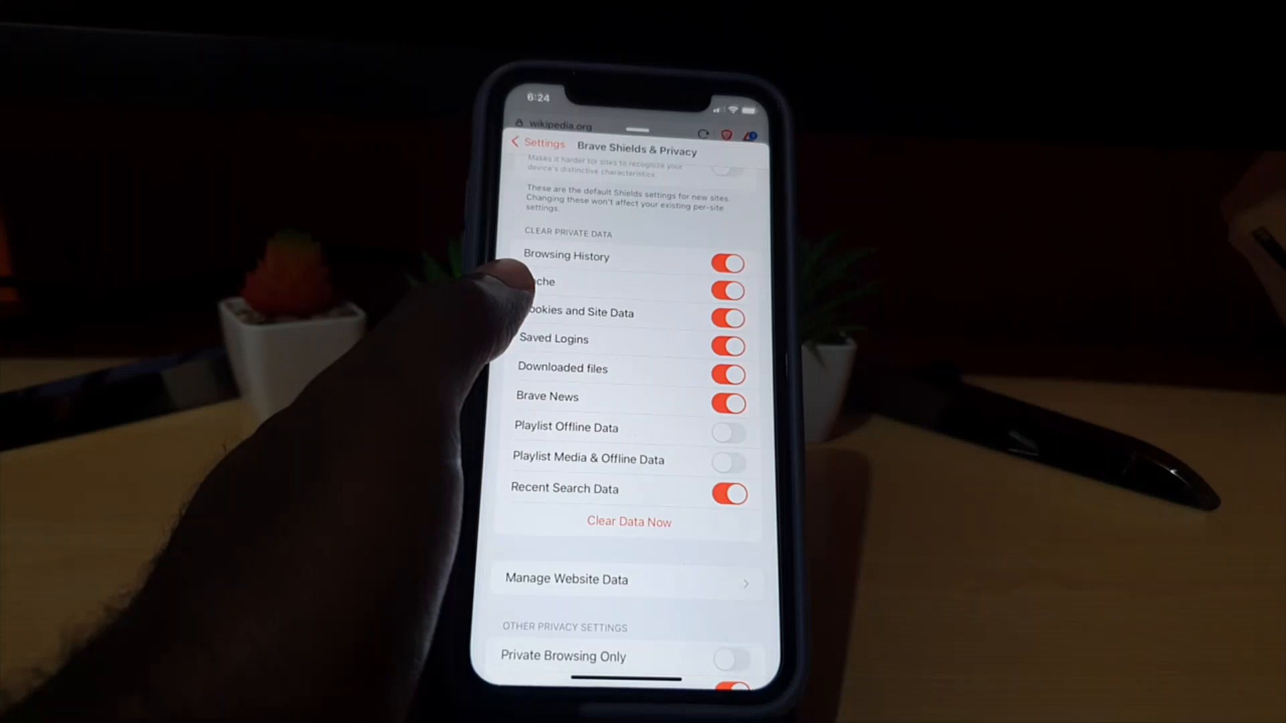
mouse_move(493, 295)
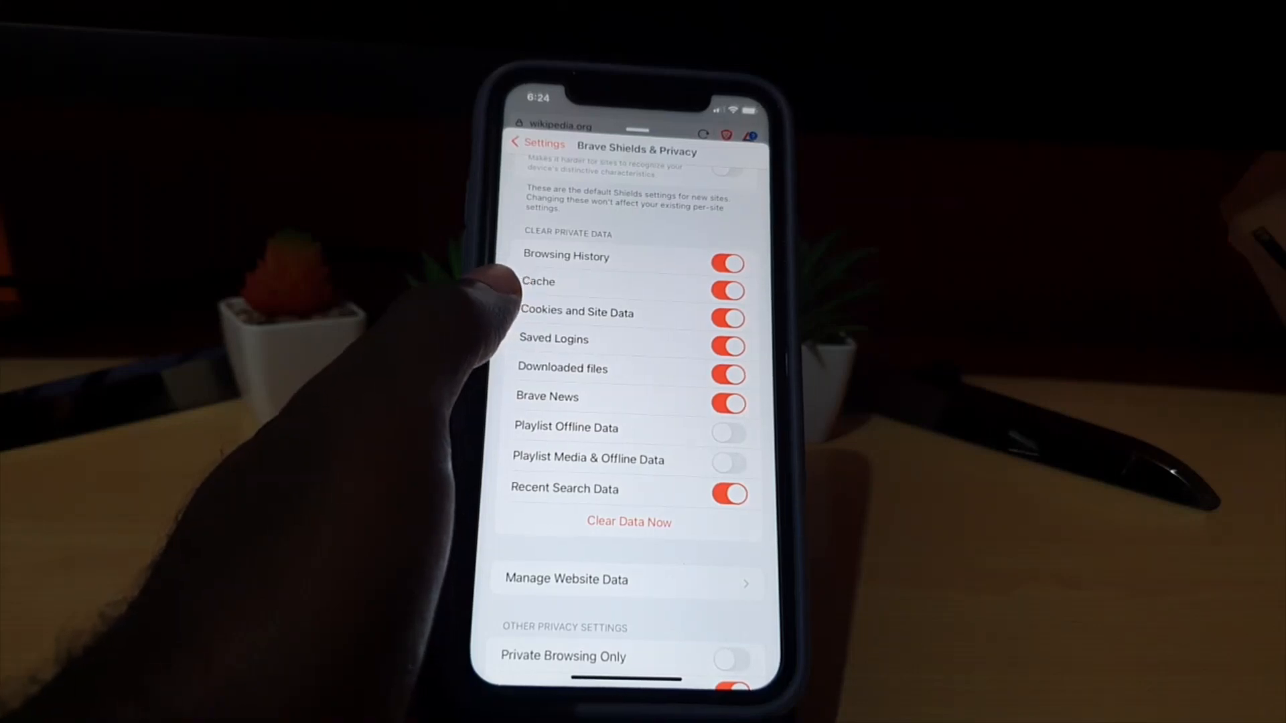